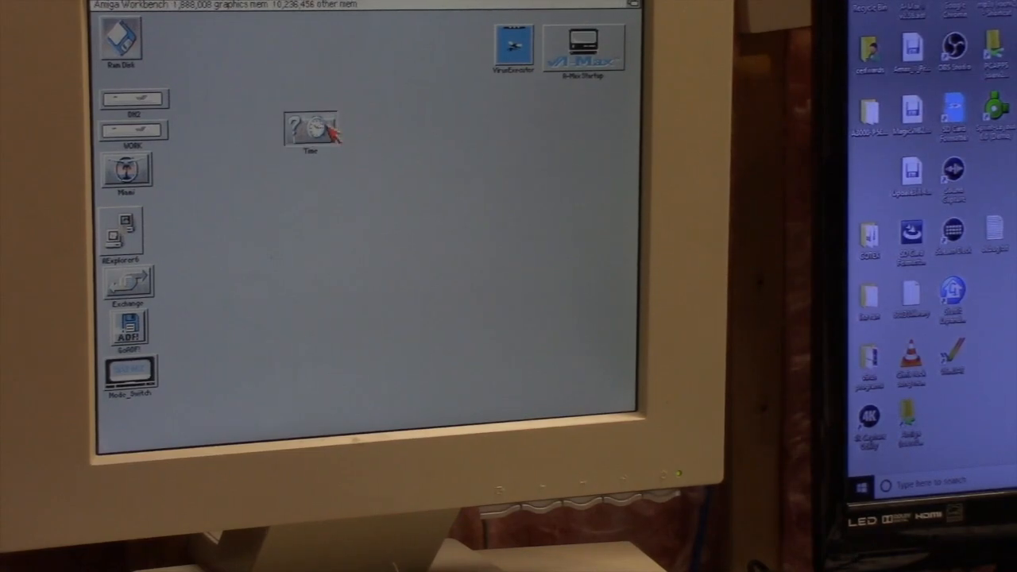
Launch Time Preferences from its desktop icon, showing October 30, 2019, 4:15 PM
double_click(311, 127)
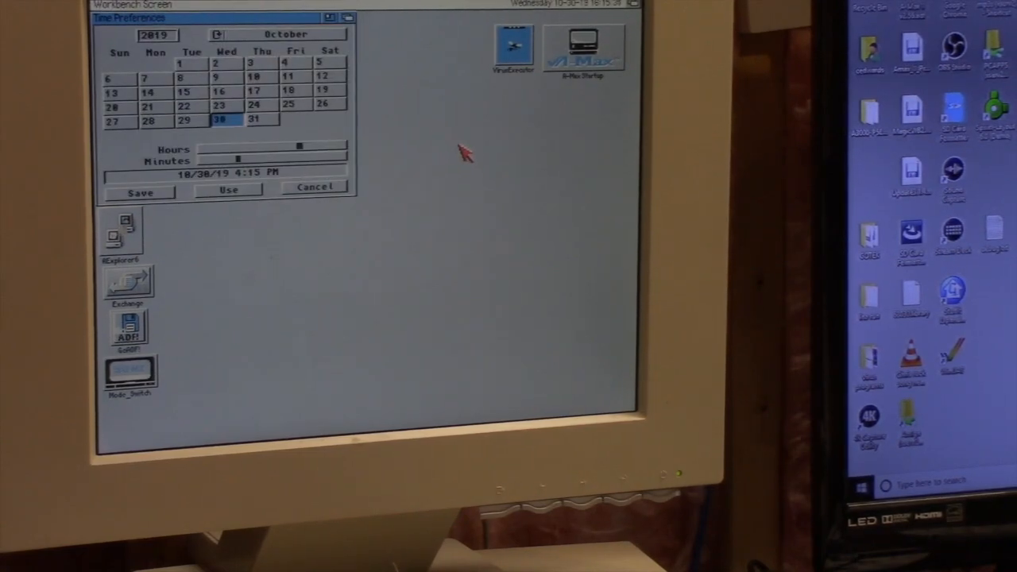